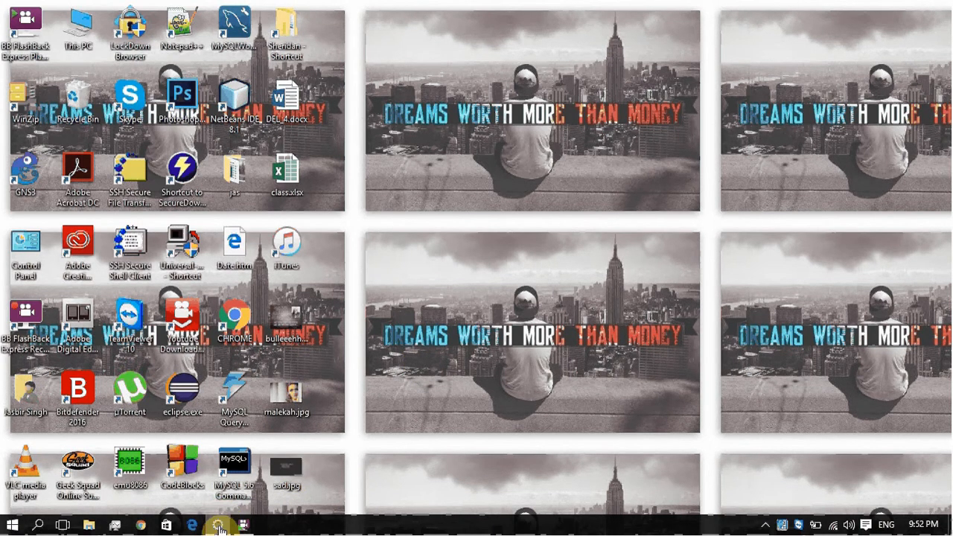
Bring up the Eclipse workspace showing CreateRandom.java with its java.util.Random import.
click(217, 525)
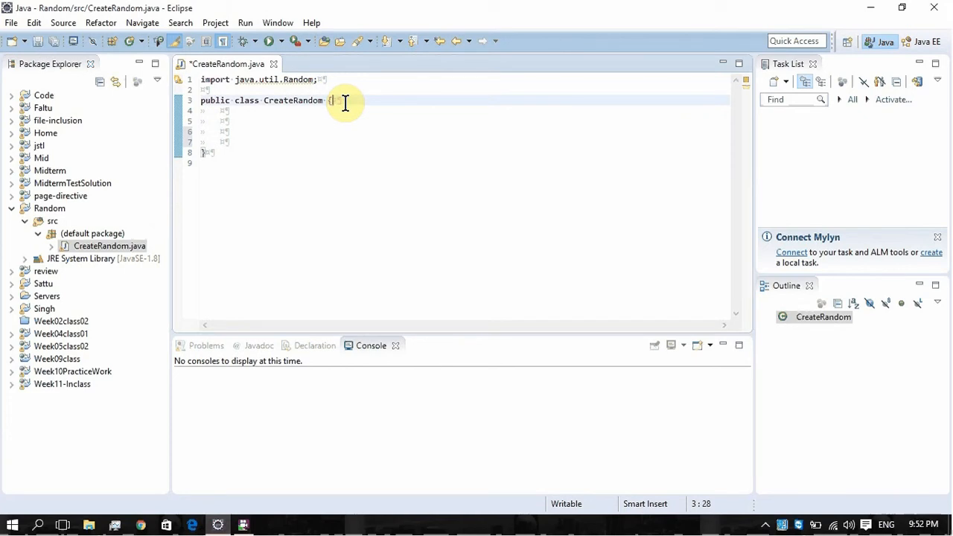
mouse_move(709, 414)
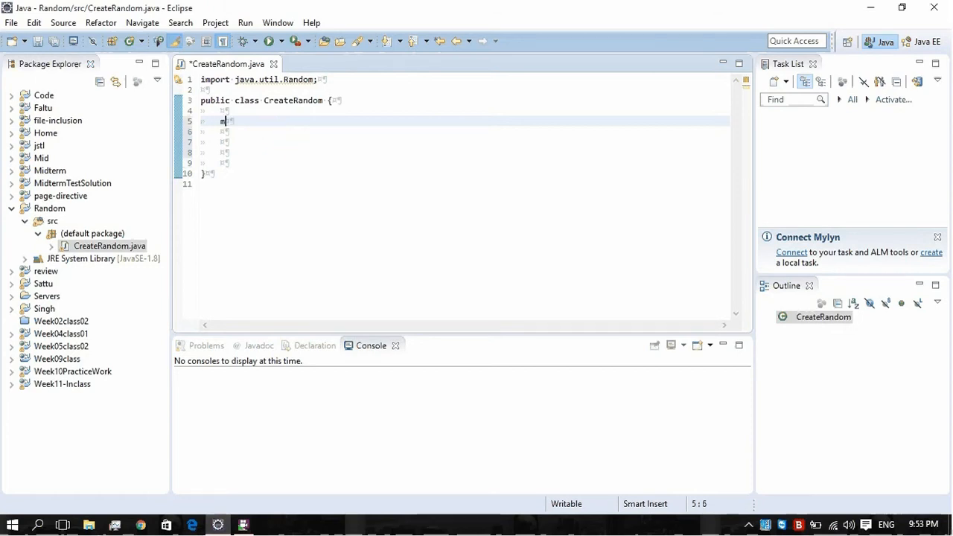
Add a main method to CreateRandom with the comment '// object of random class.' inside.
text(main(String[] args) {)
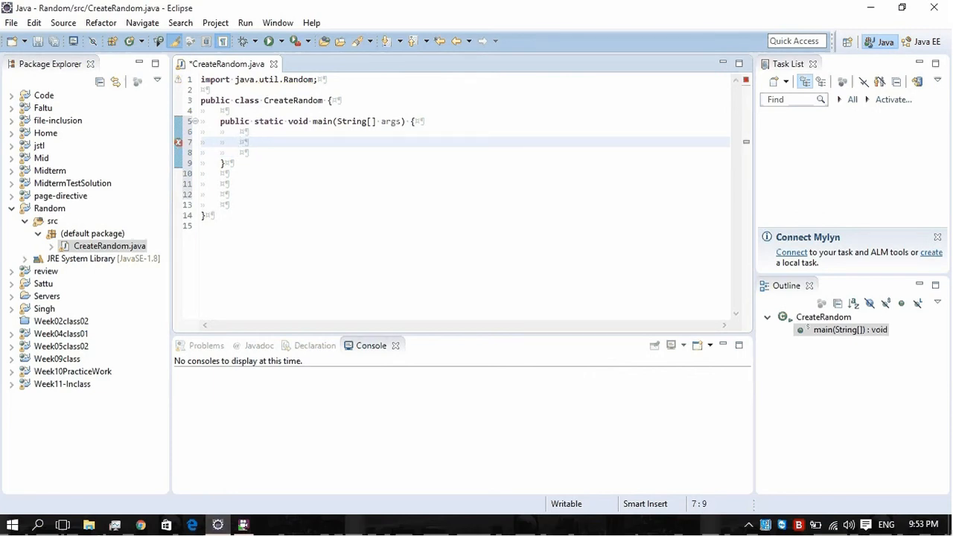
text(// object)
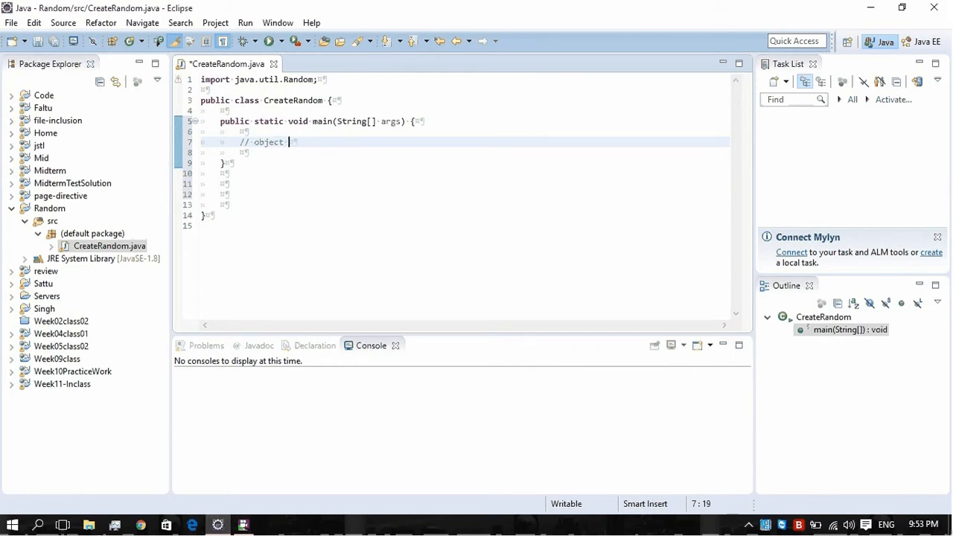
text(of ra)
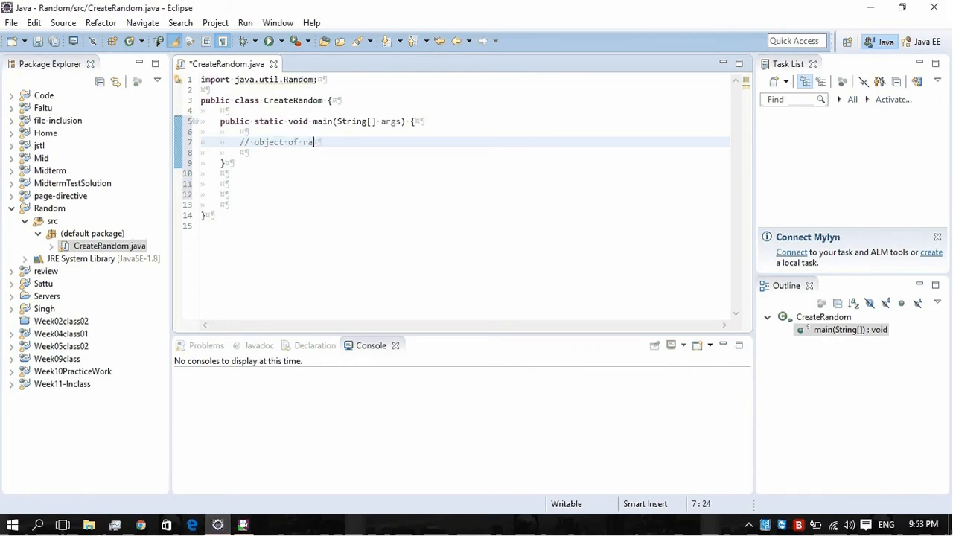
text(ndom cl)
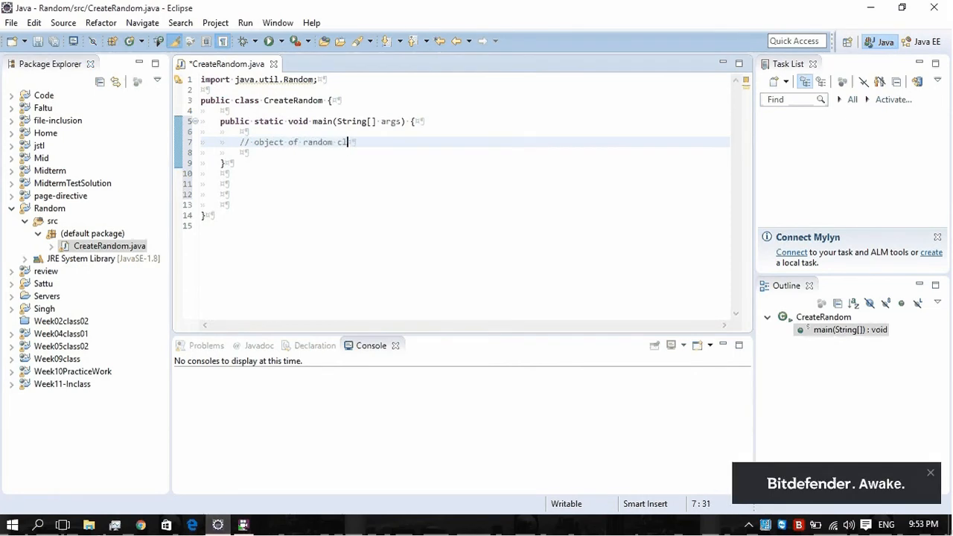
text(ass.)
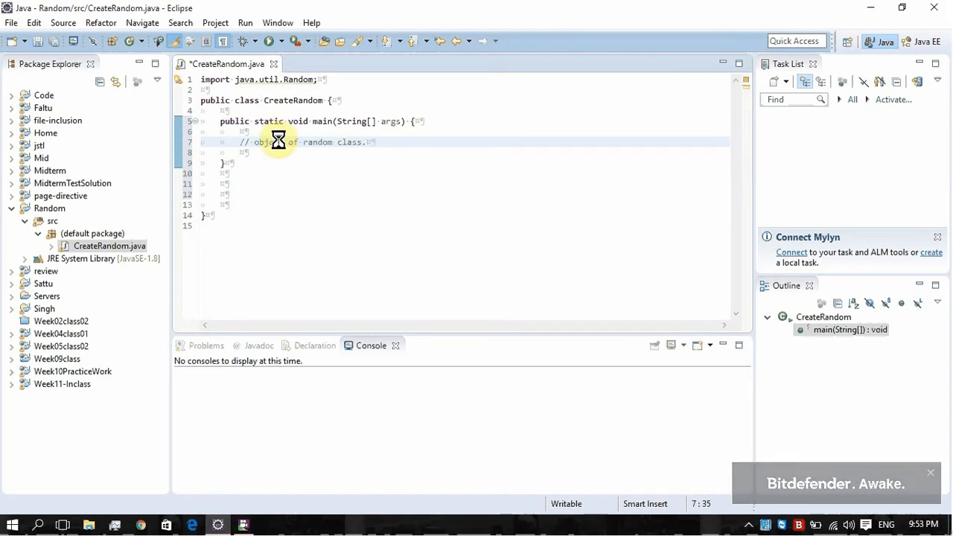
Declare the statement Random a = new Random(); inside main.
text(R)
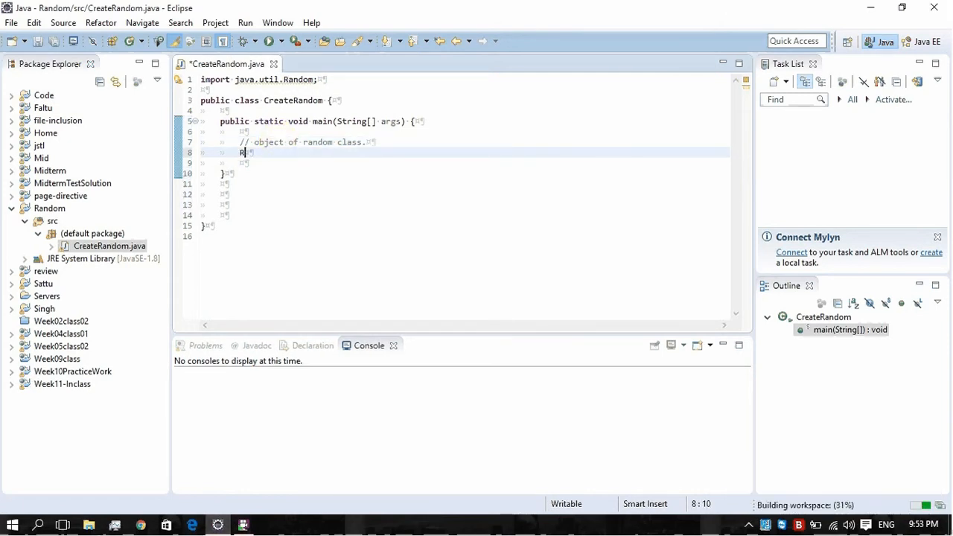
text(an)
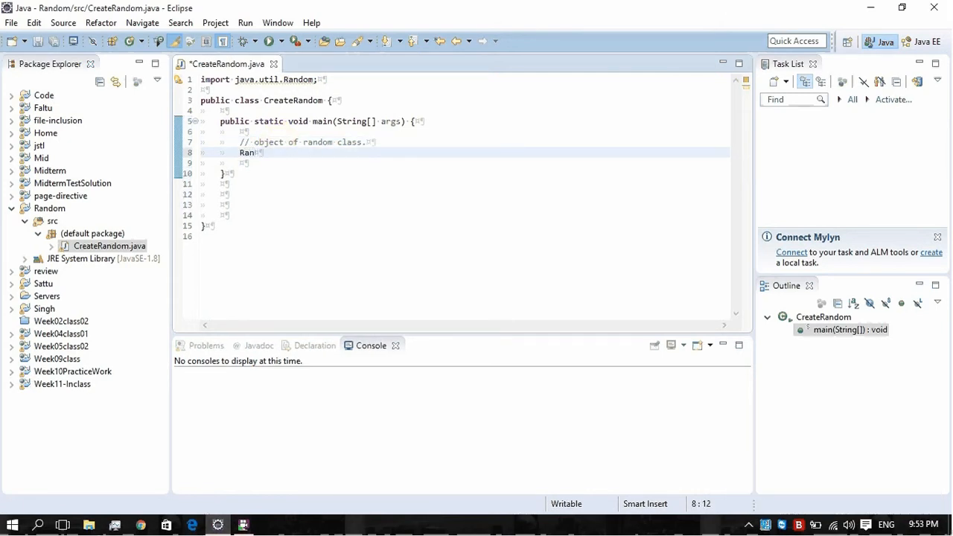
text(dom)
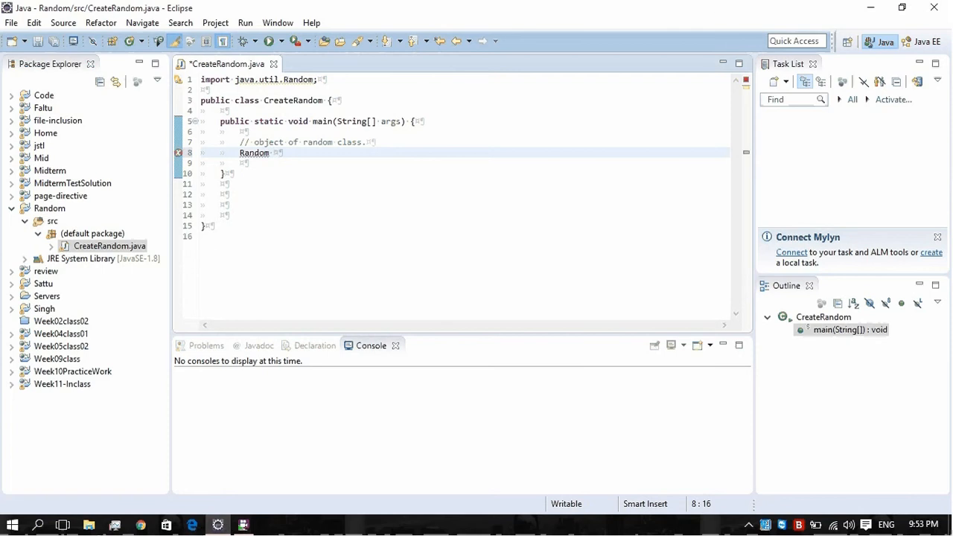
text(a =)
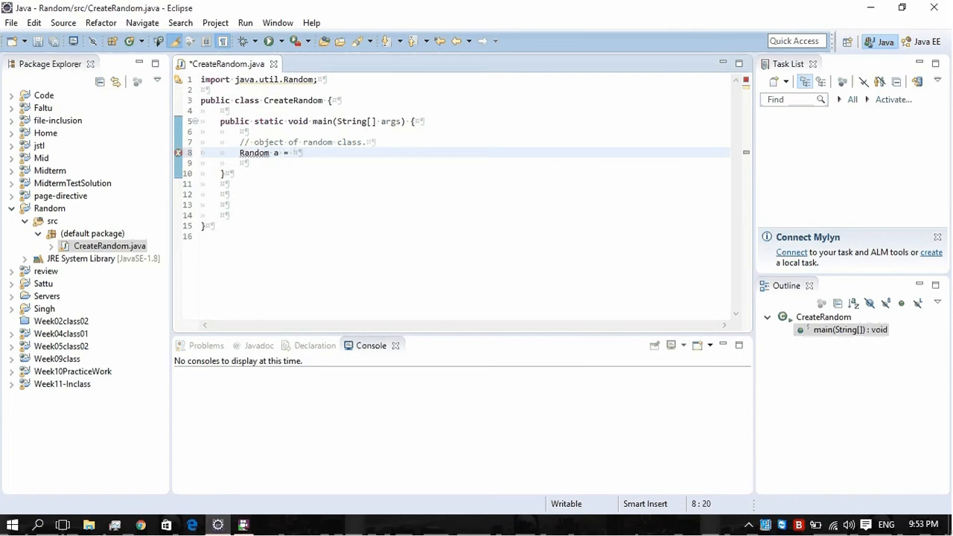
text(new R)
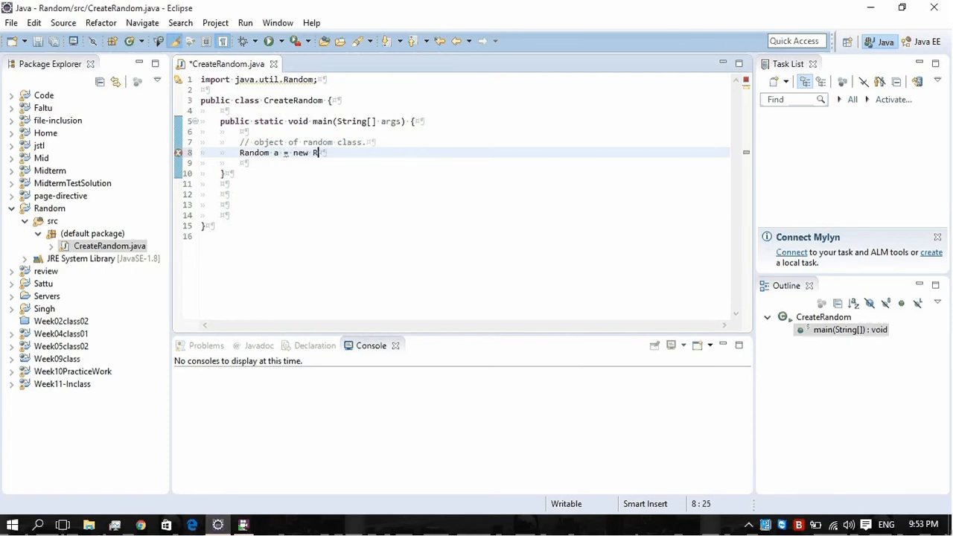
text(andom)
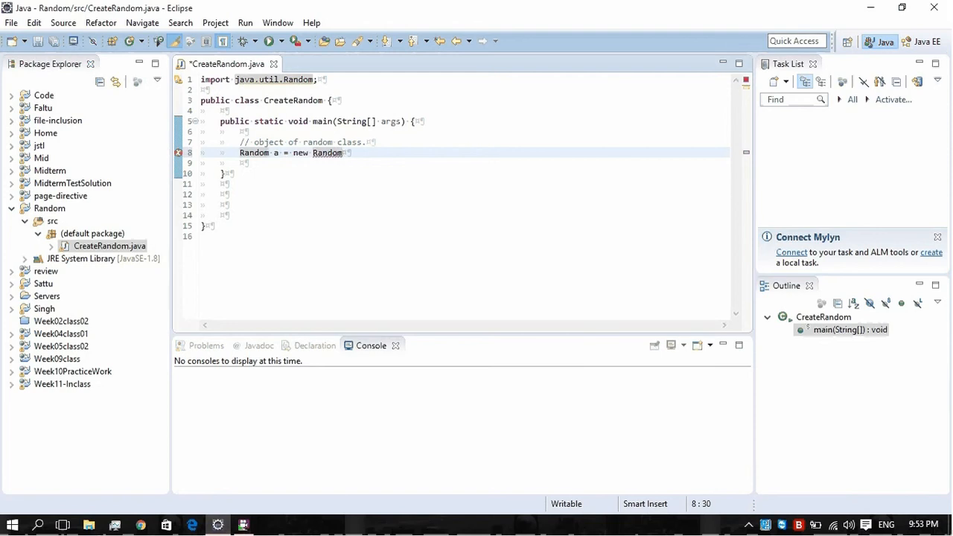
text(();)
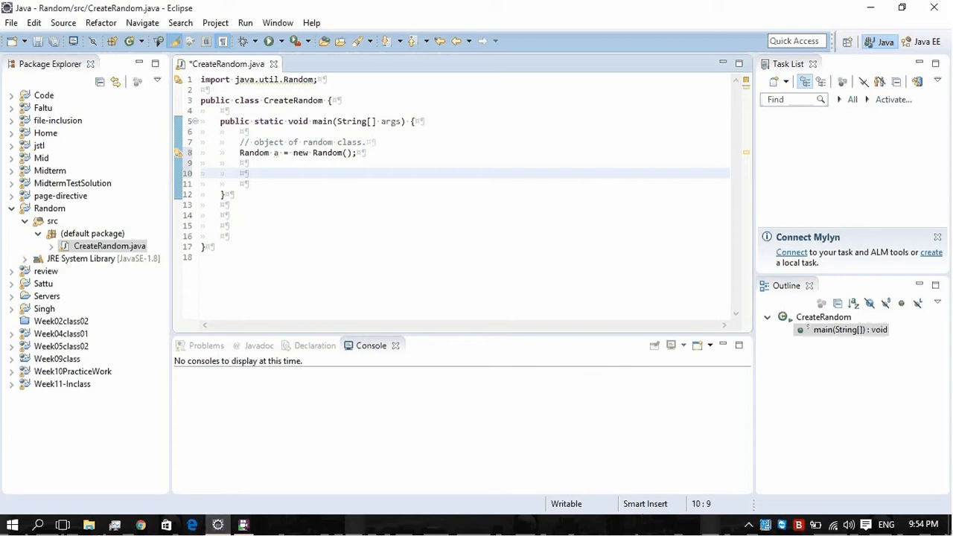
Write int num = a.nextInt(); below the Random object and save the file.
click(240, 173)
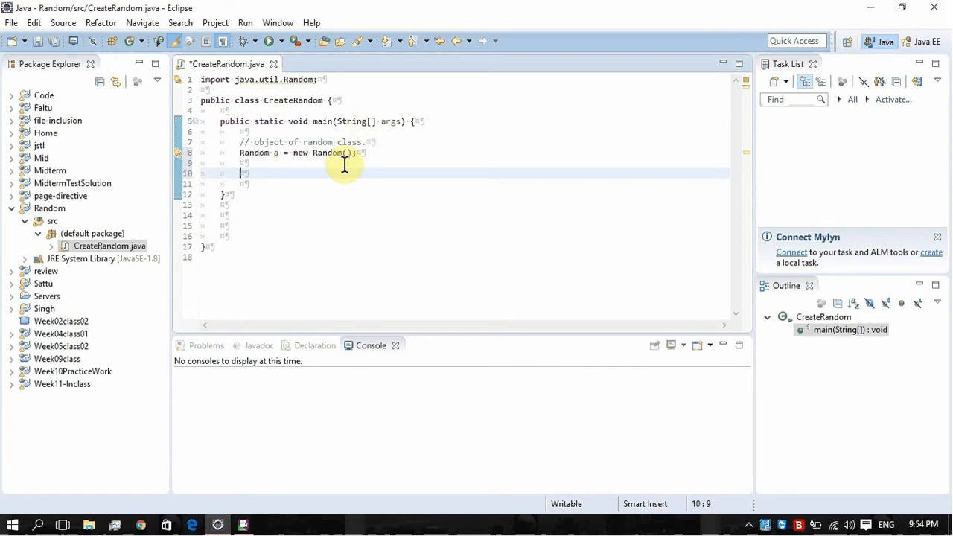
text(int)
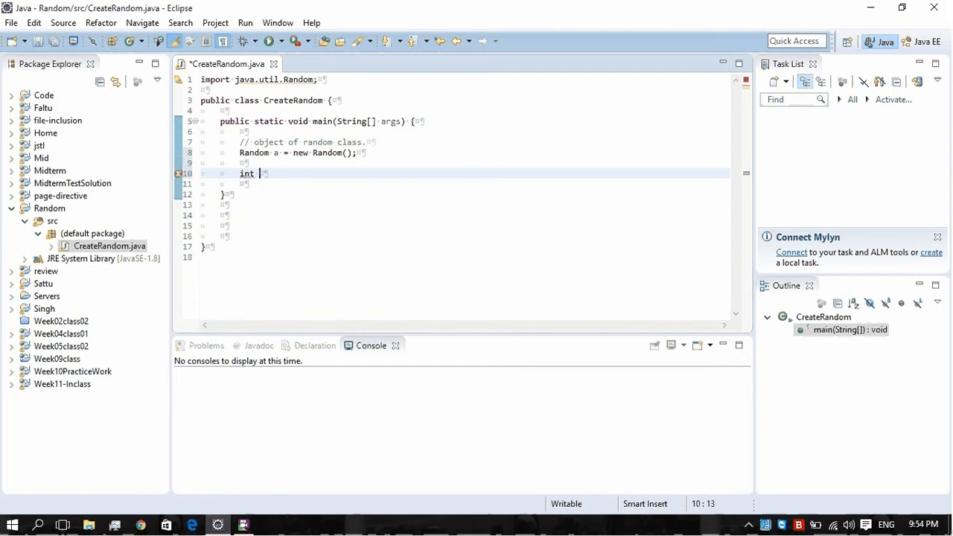
text(num)
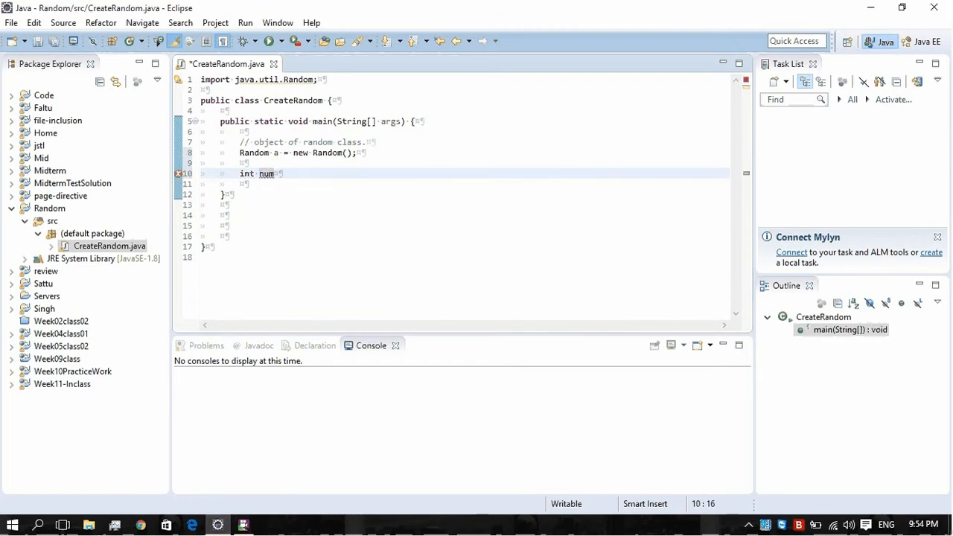
text(=)
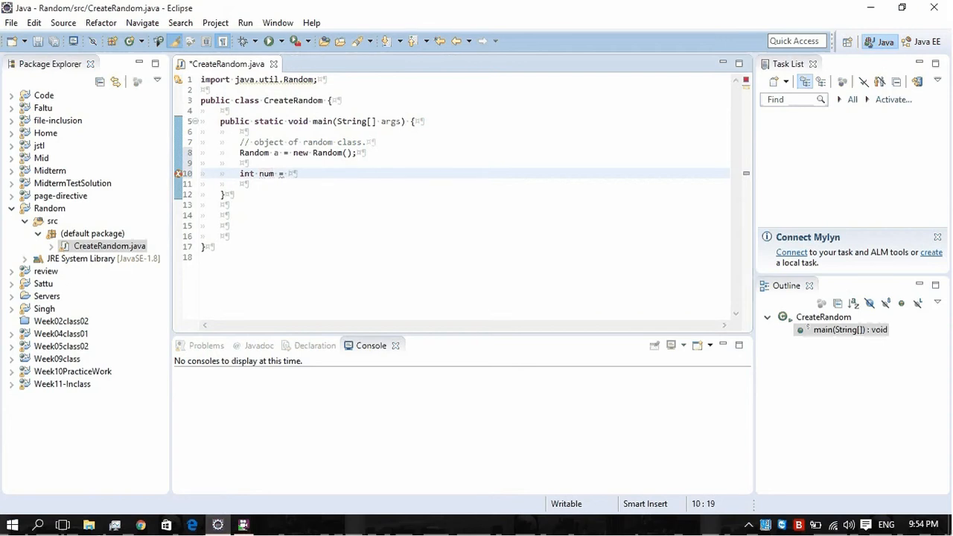
text(.)
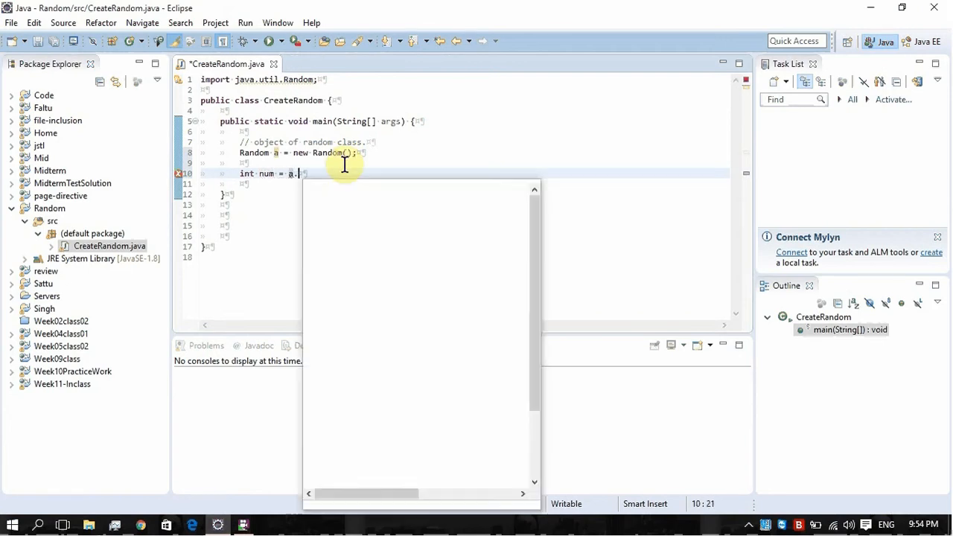
text(.)
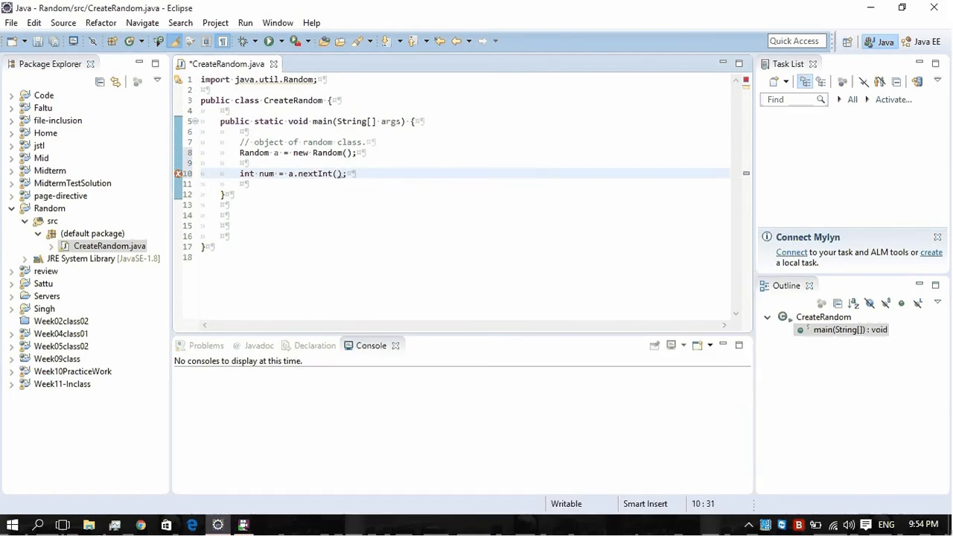
key(ctrl+s)
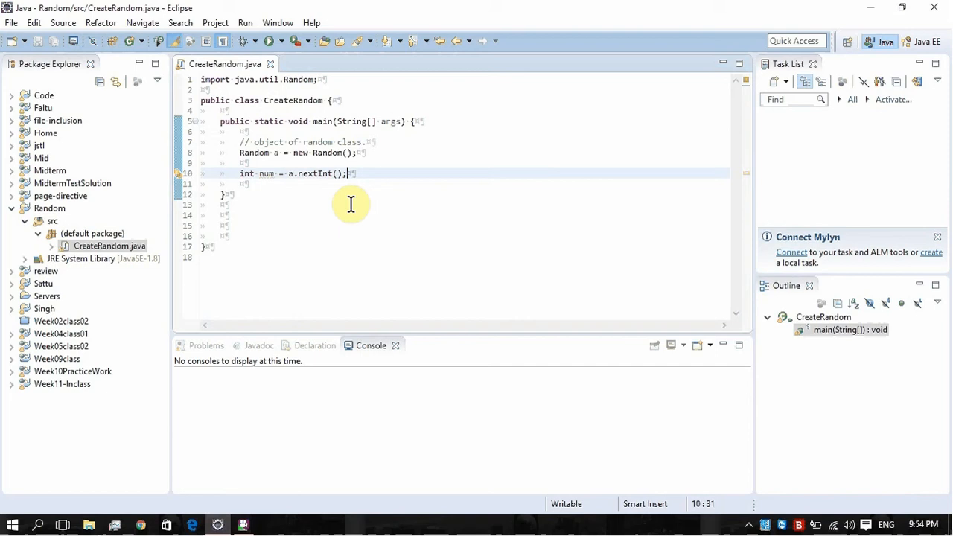
mouse_move(336, 173)
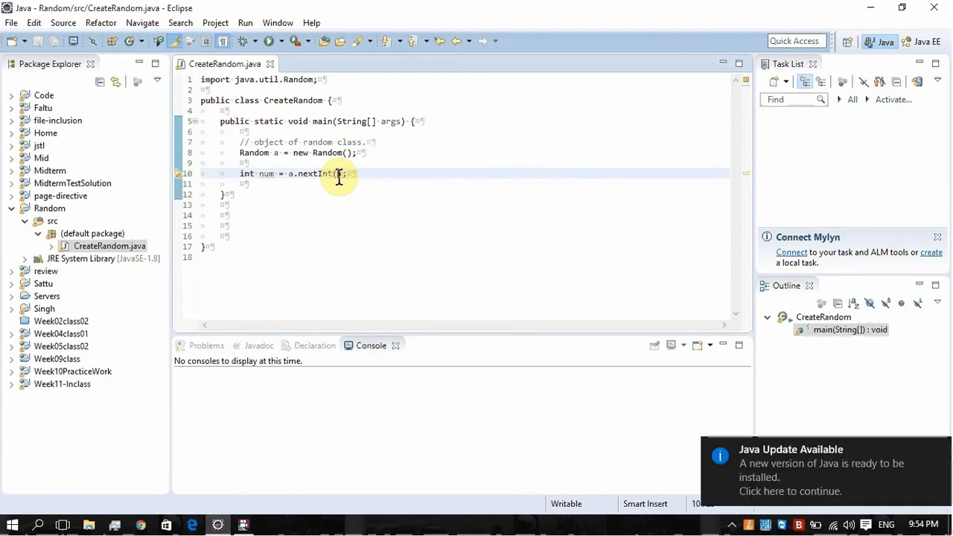
Give nextInt the bound 6 and move to the empty line below for more code.
text(6)
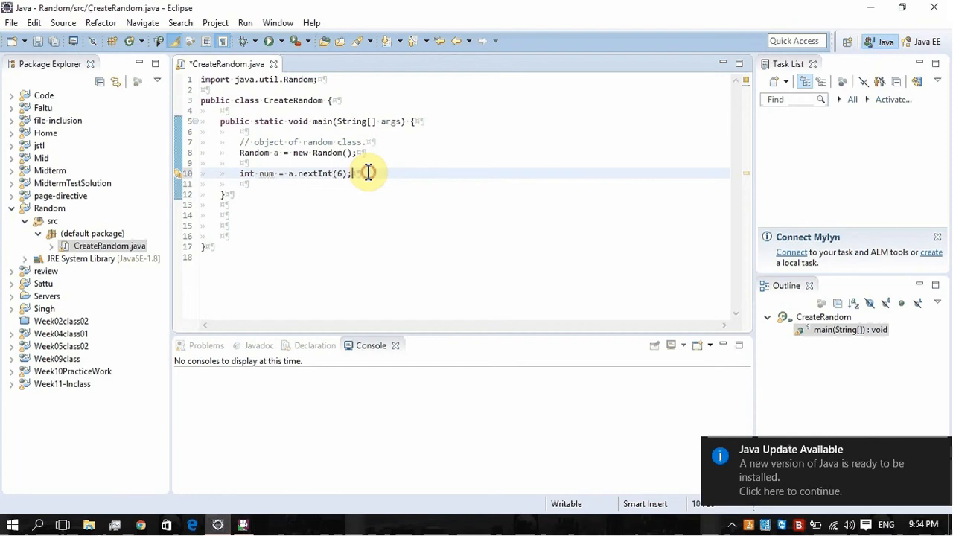
key(Enter)
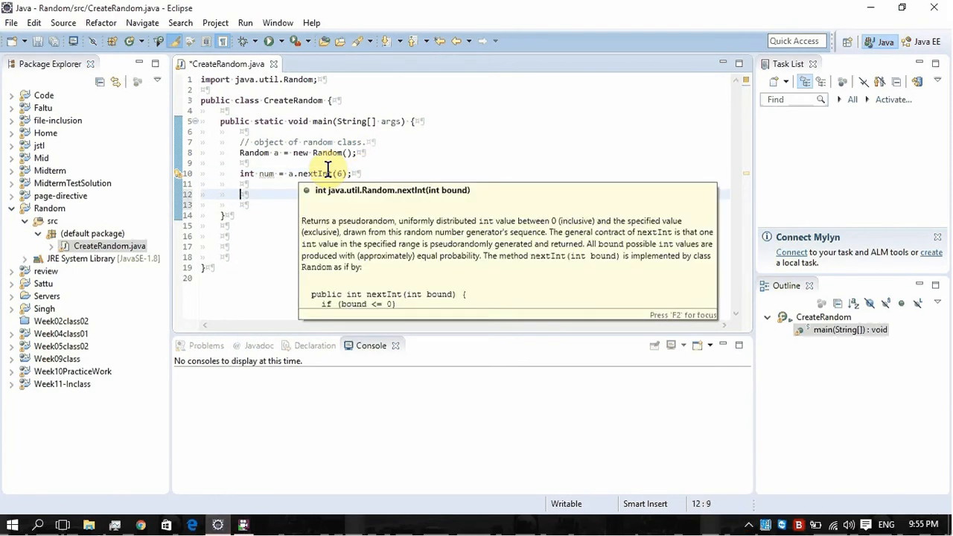
click(262, 204)
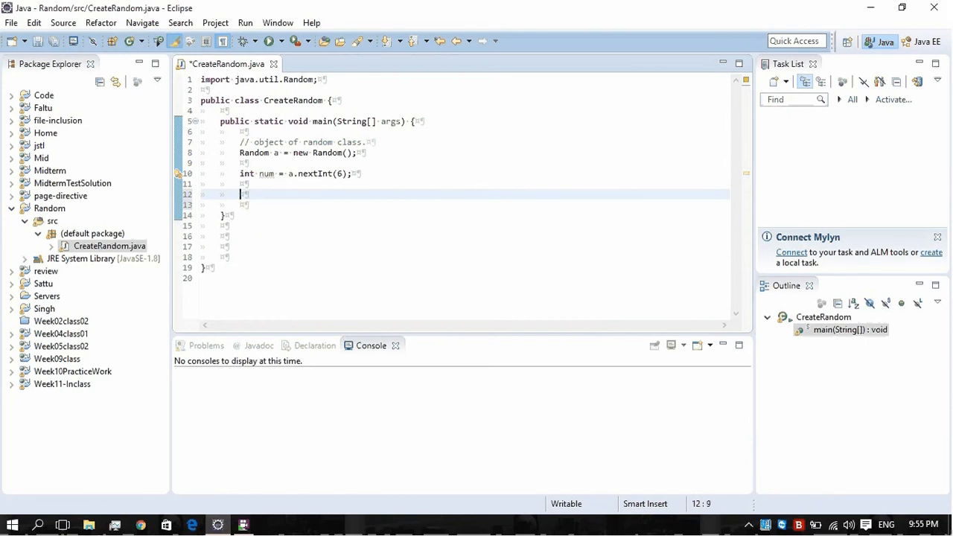
Add System.out.println("The random number is :-" + num); via the sysout template.
text(sysout)
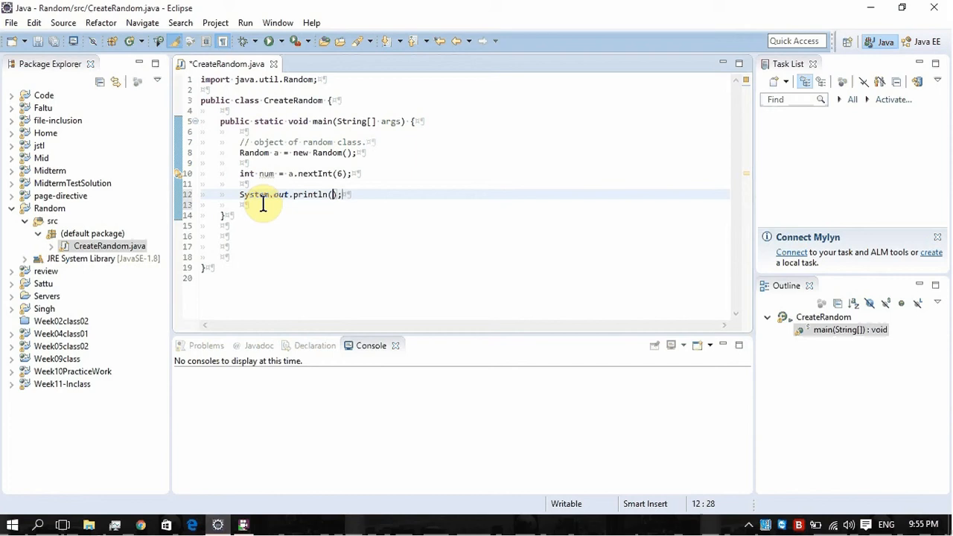
text(te)
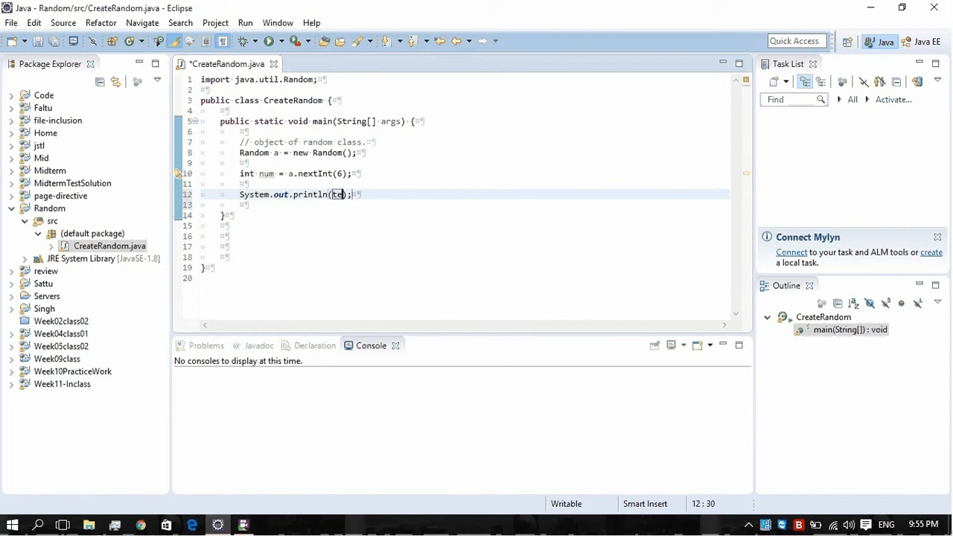
key(BackSpace)
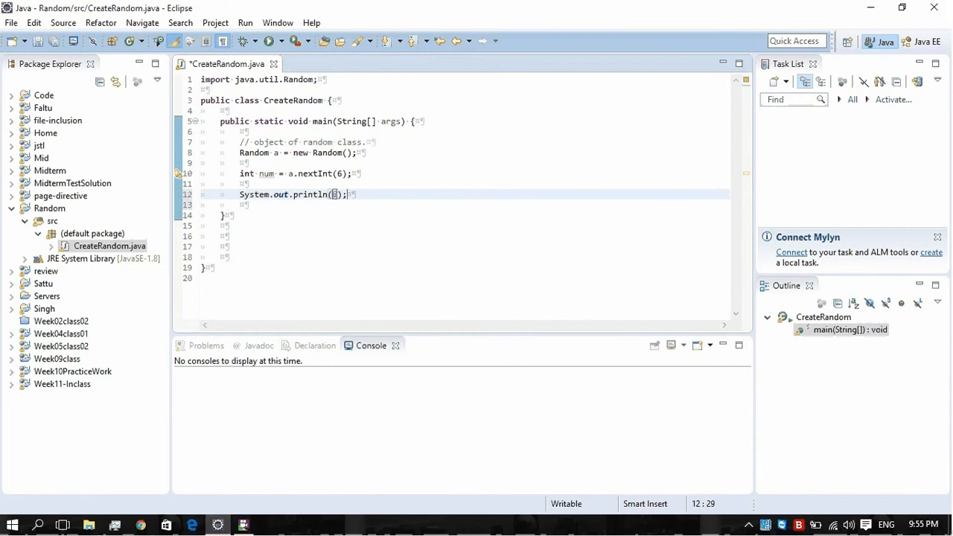
key(BackSpace)
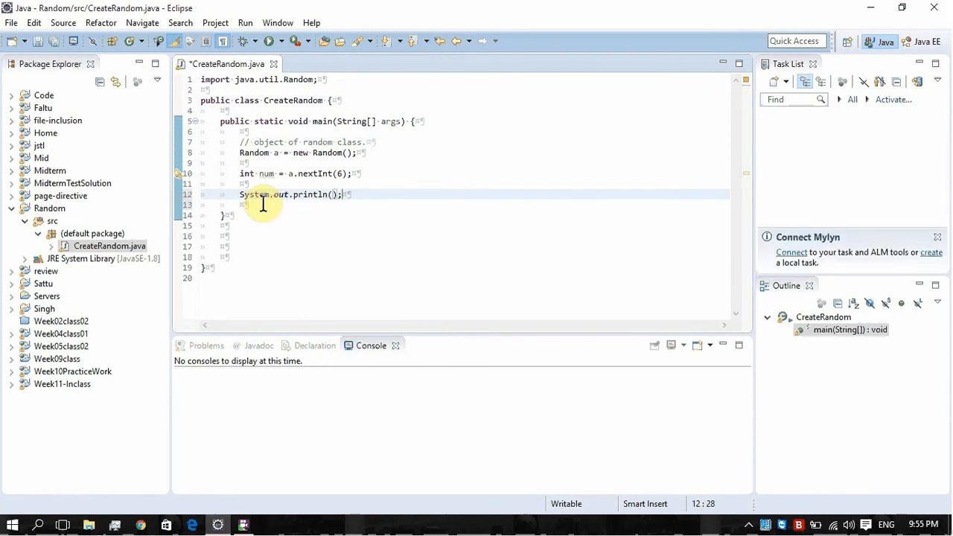
text("")
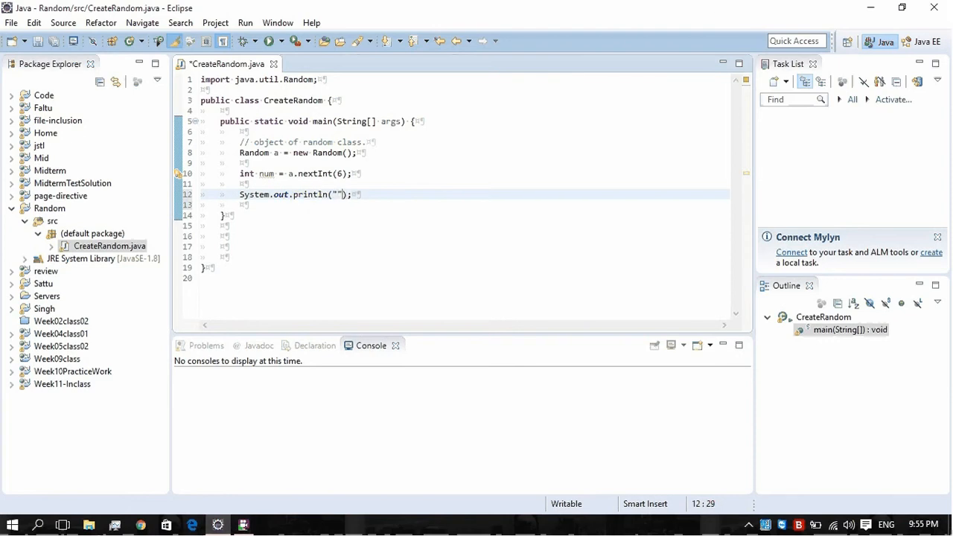
text(The random)
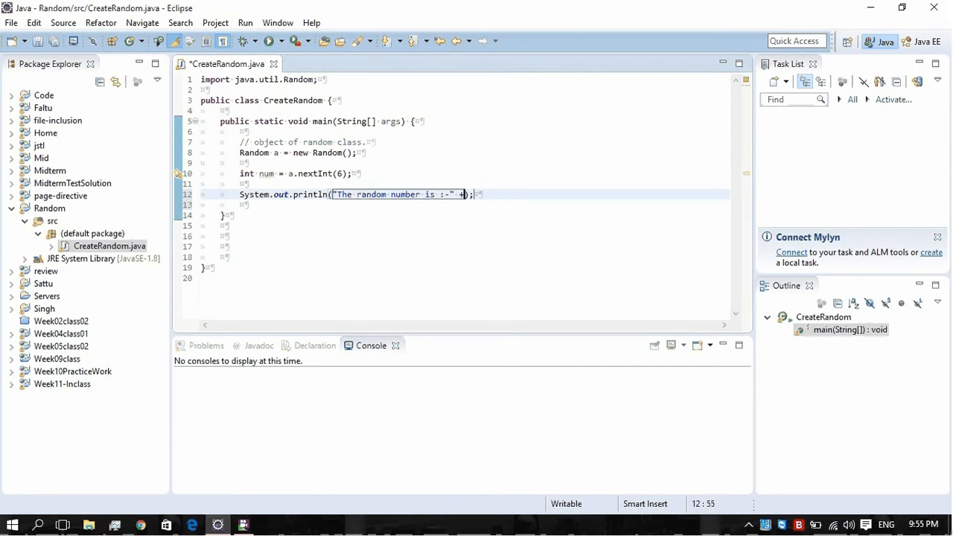
text(num)
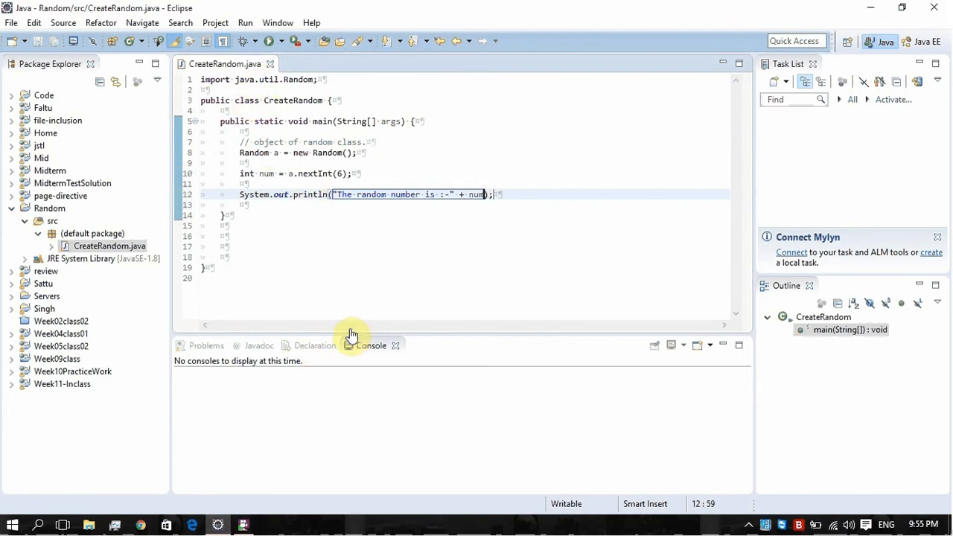
Enlarge the Console area and run CreateRandom to print a random number.
drag(351, 333, 357, 261)
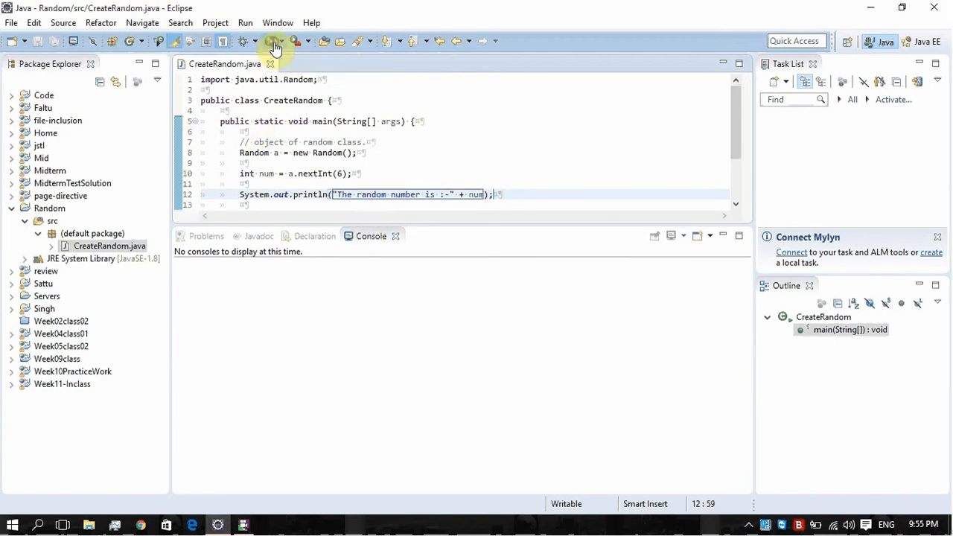
click(268, 41)
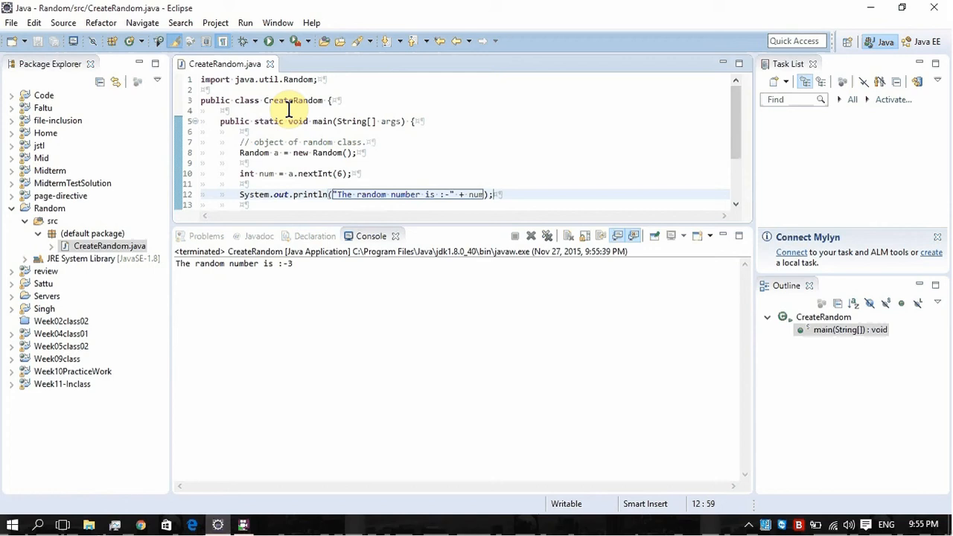
Run CreateRandom twice more for new numbers, then start prefixing nextInt(6) with 1 +.
click(271, 41)
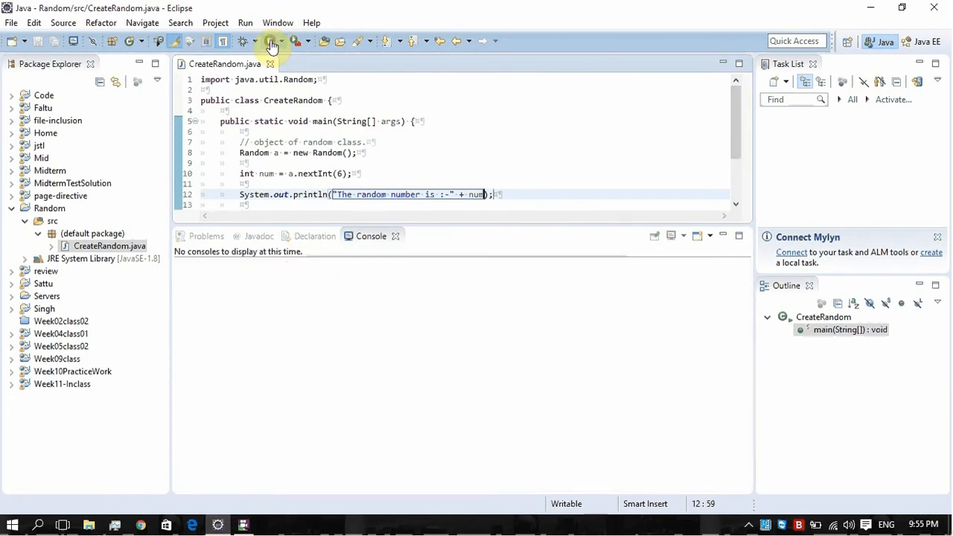
click(272, 42)
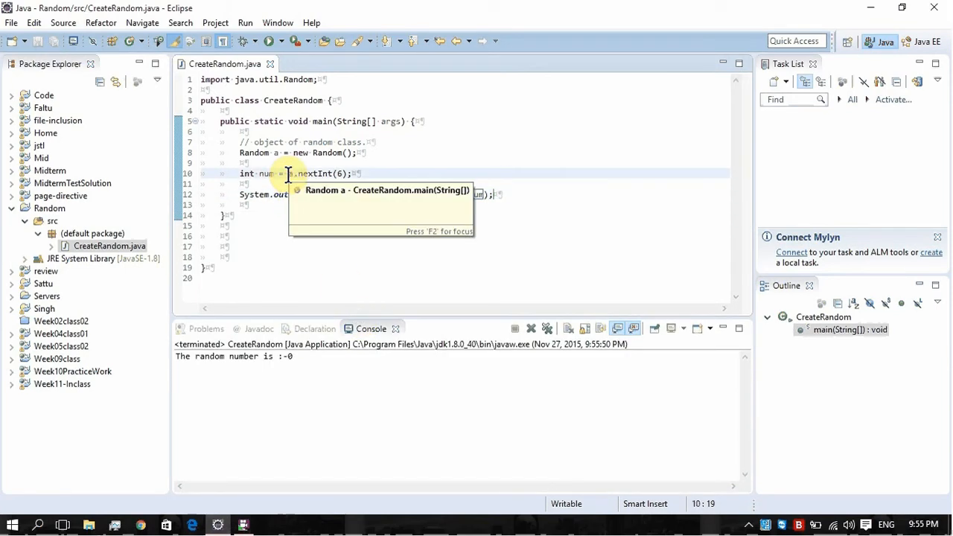
text(1 +)
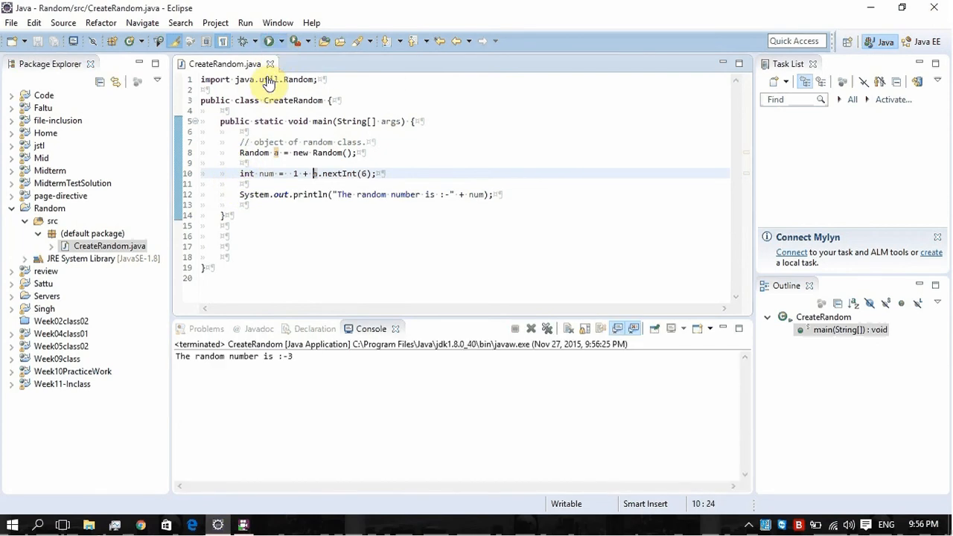
Run the updated program seven times, printing results like 3, 4, 6 and 5.
click(271, 41)
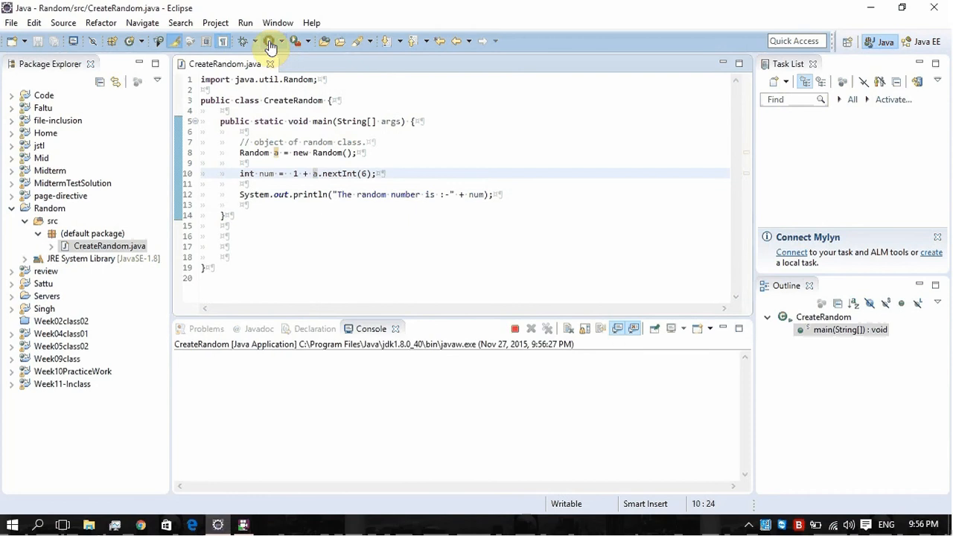
click(269, 42)
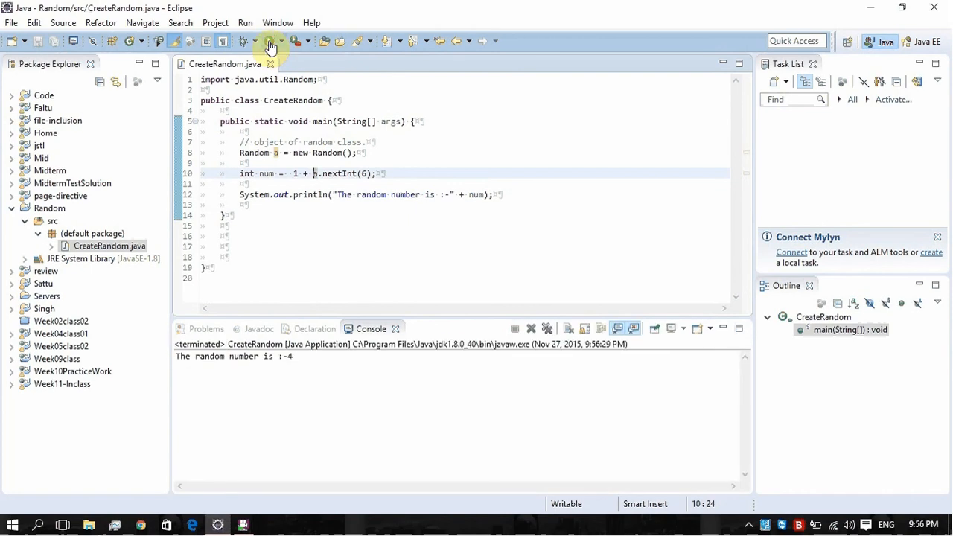
click(272, 41)
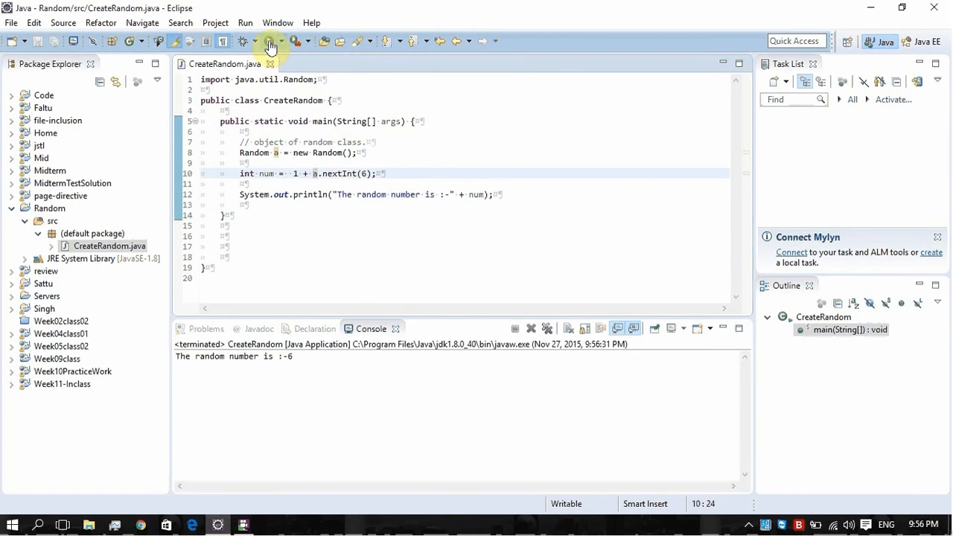
click(271, 41)
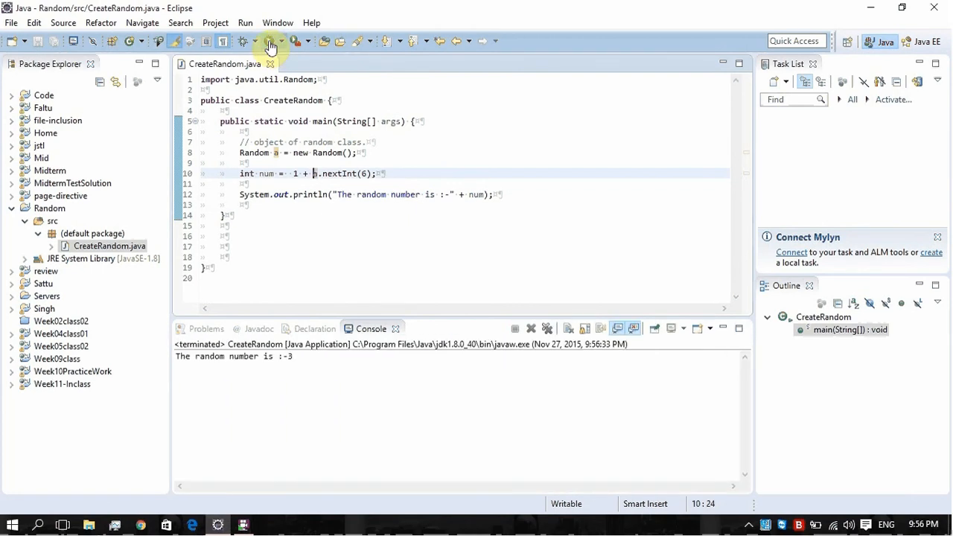
click(244, 42)
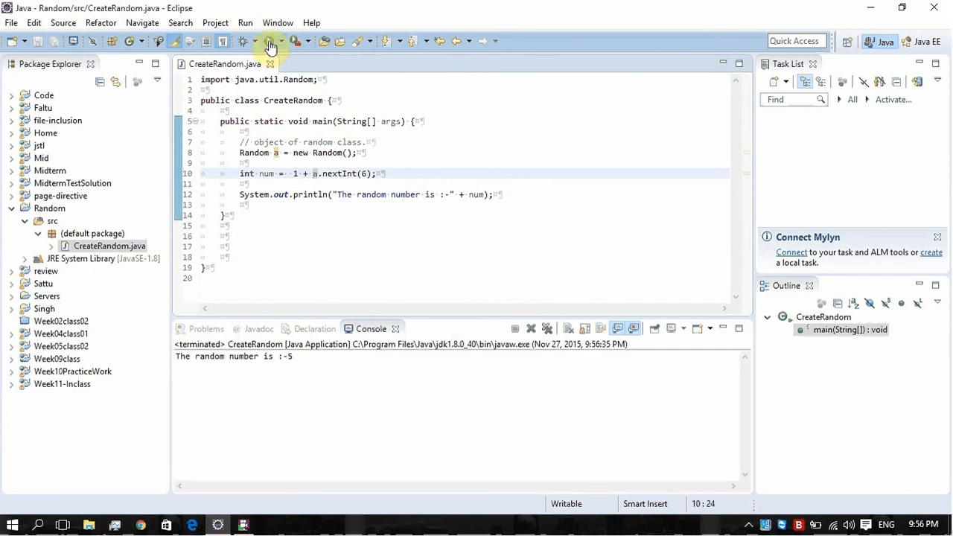
click(271, 41)
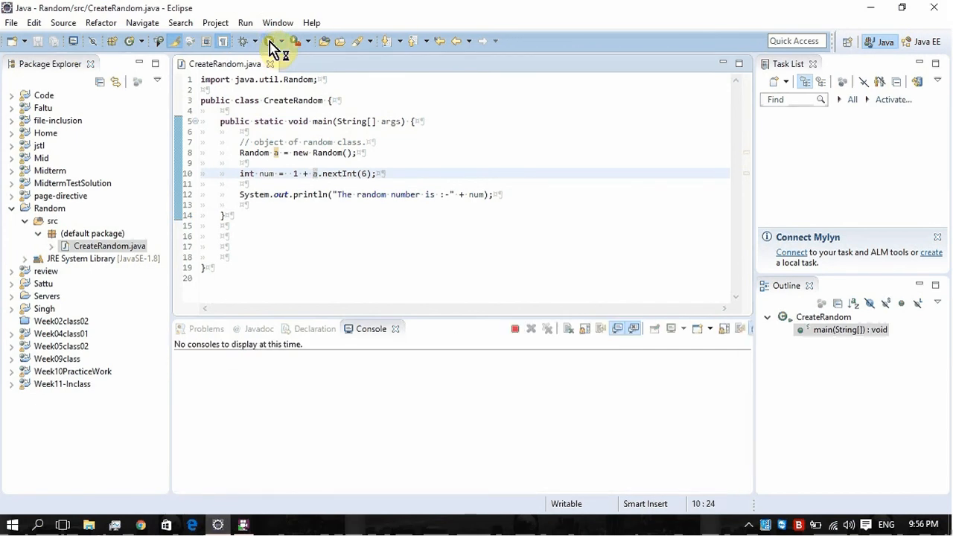
click(271, 42)
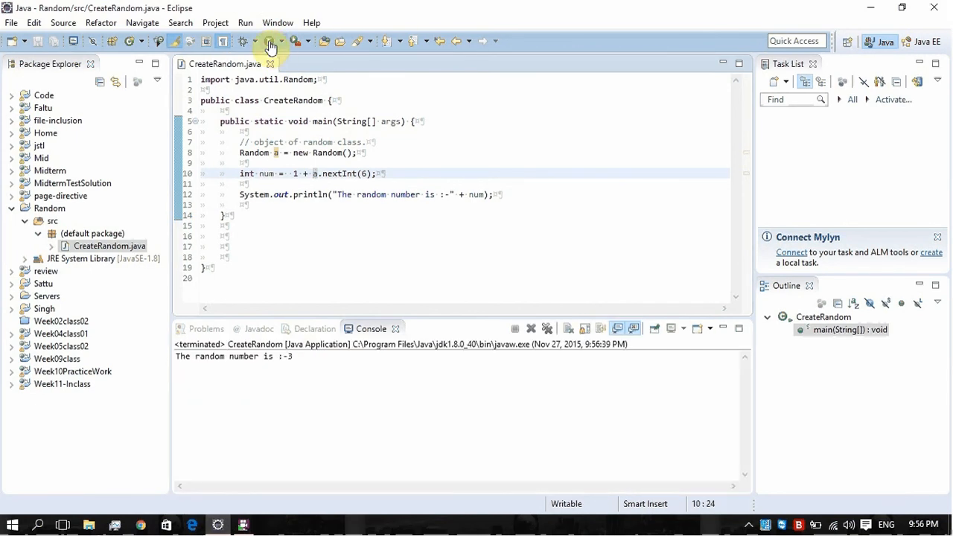